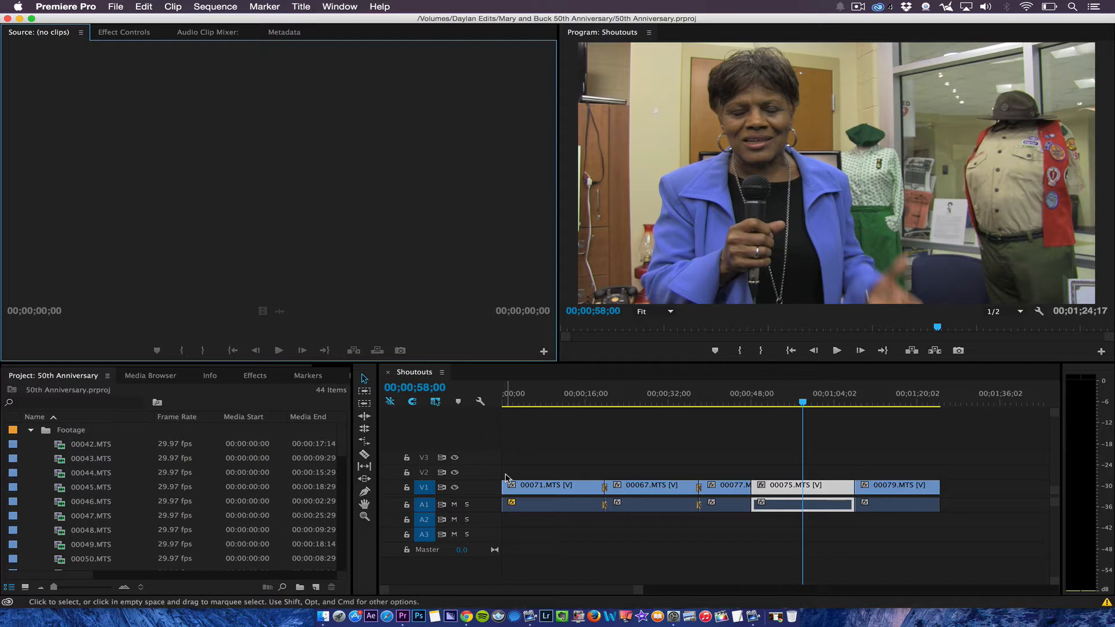
mouse_move(521, 499)
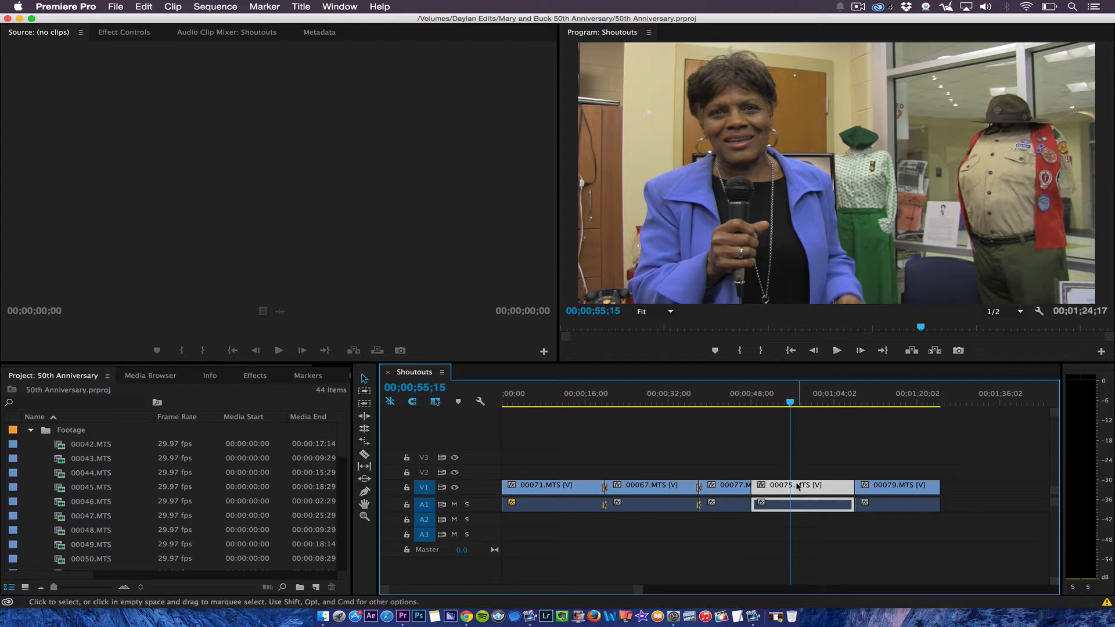
Check clip 00075's Audio Channels option on the timeline and locate 00075.MTS in the Project panel.
right_click(800, 487)
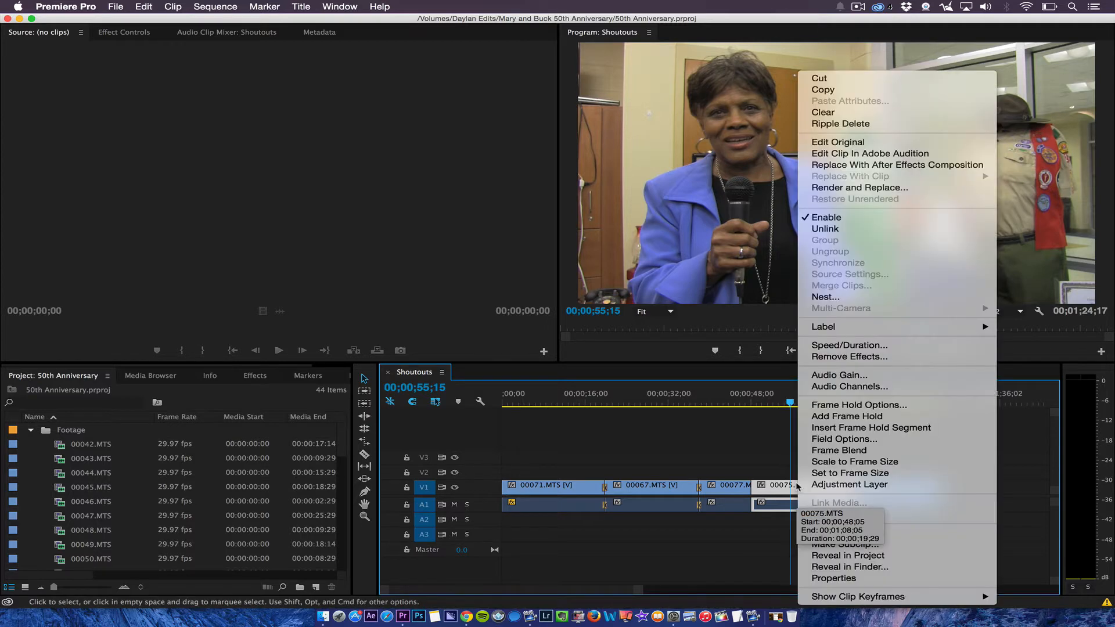
mouse_move(849, 386)
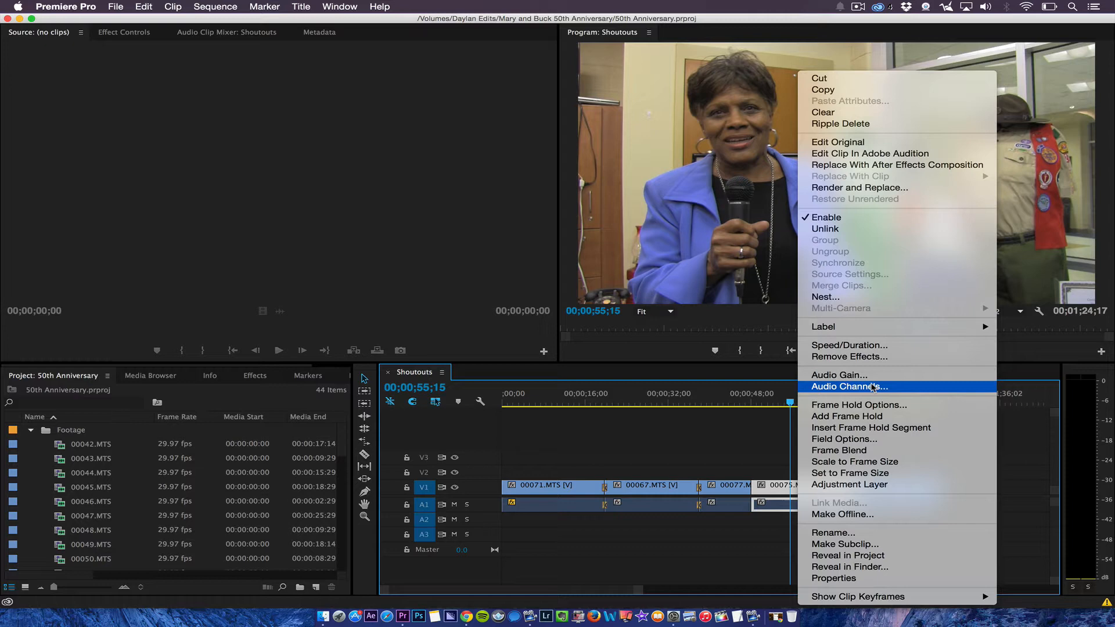
left_click(849, 386)
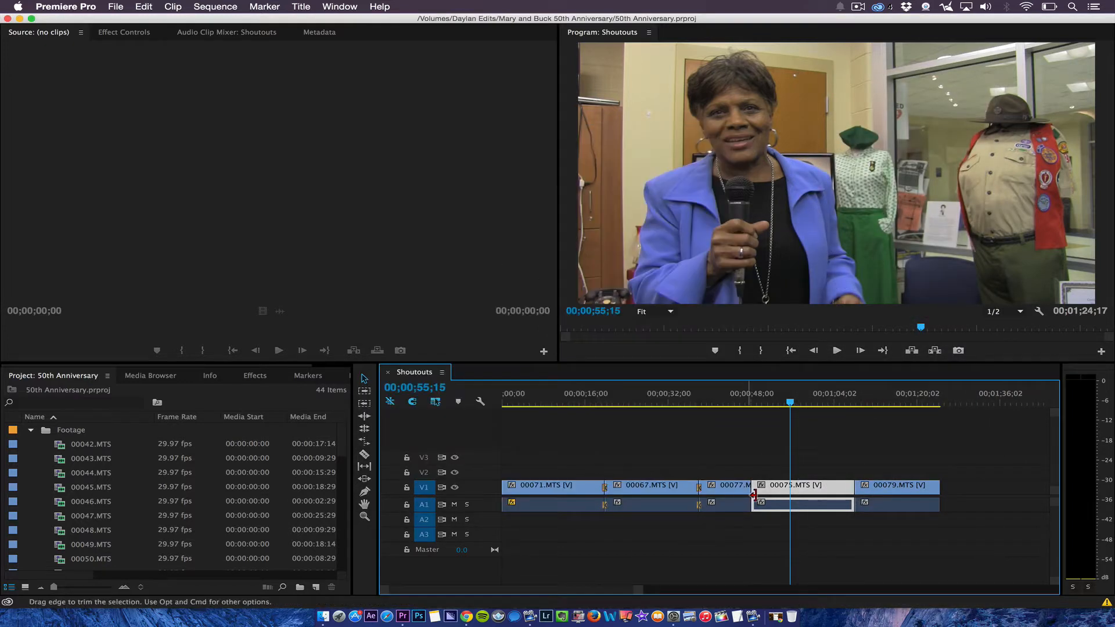
right_click(764, 503)
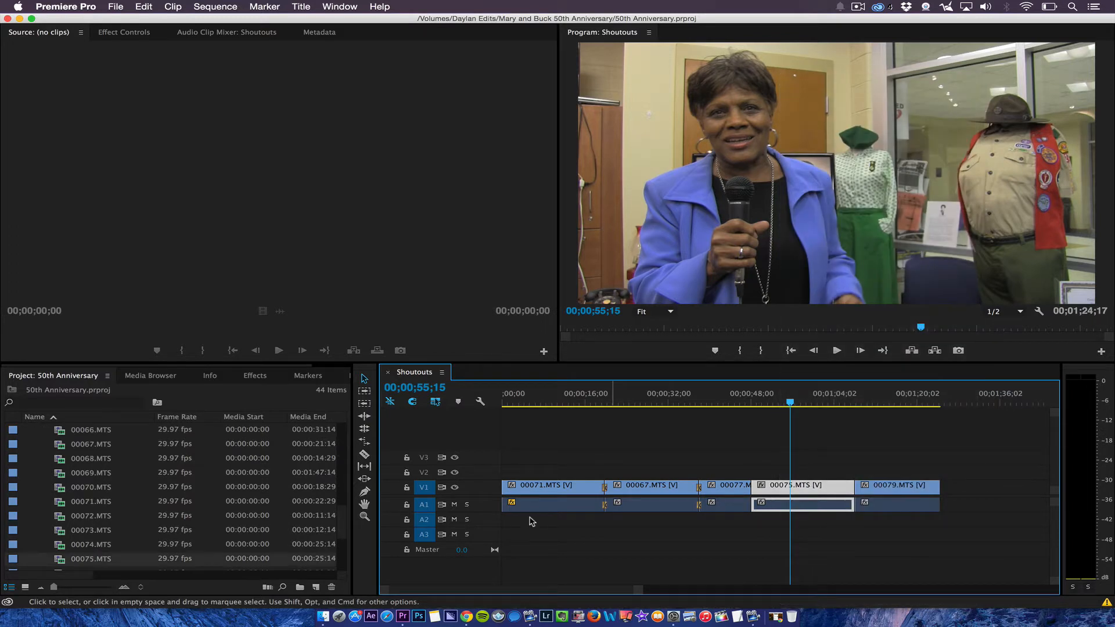
mouse_move(60, 566)
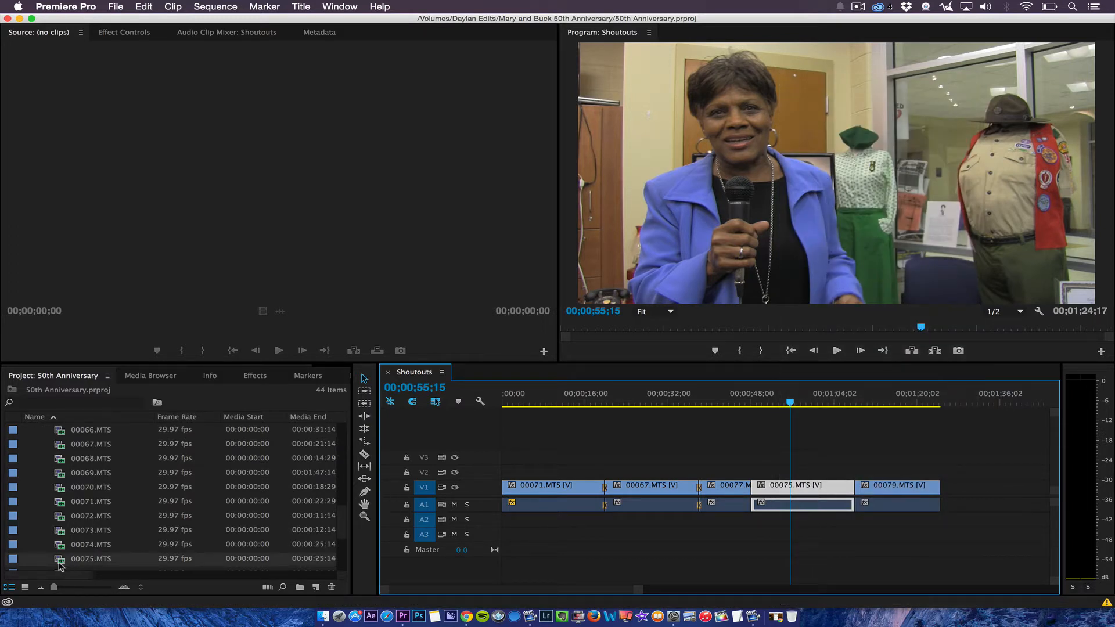
Load 00075.MTS in the source monitor and open its Modify > Audio Channels settings.
double_click(90, 558)
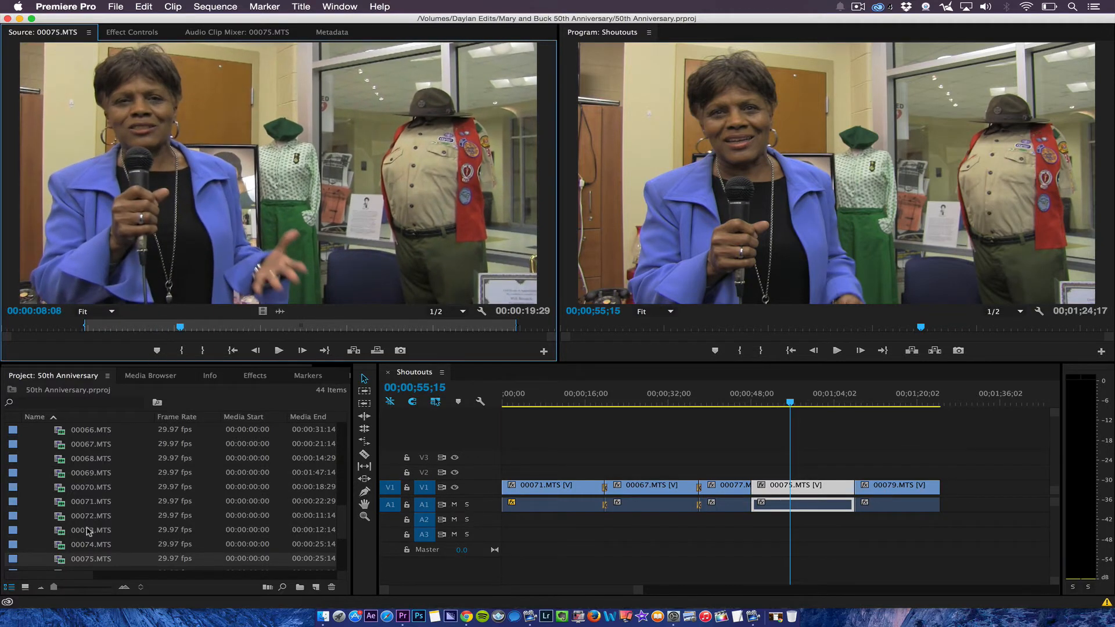
right_click(90, 530)
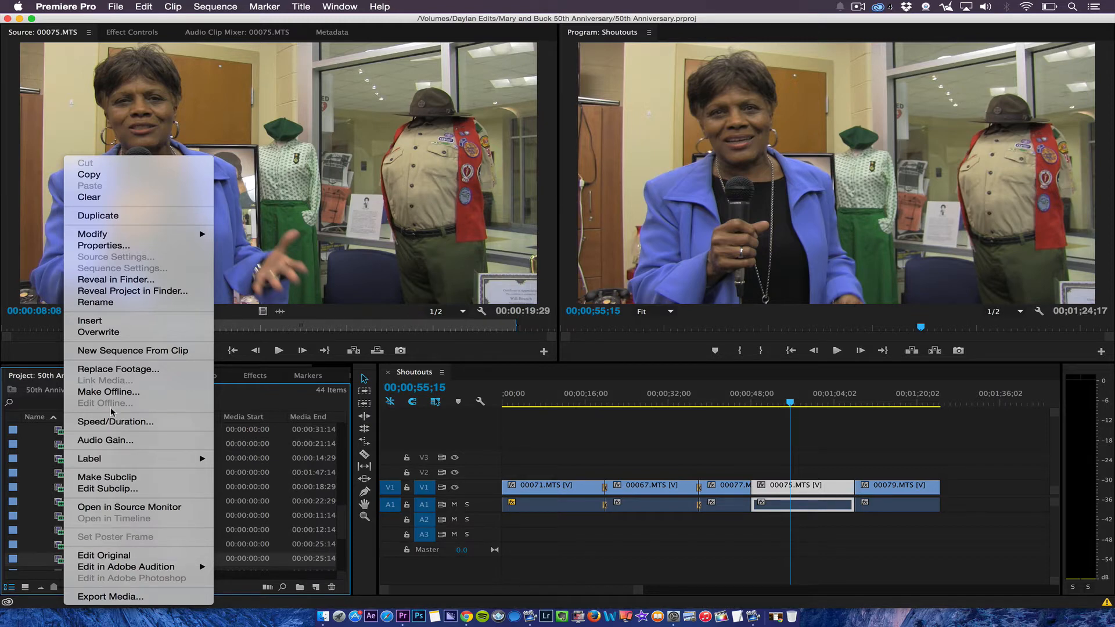
mouse_move(108, 488)
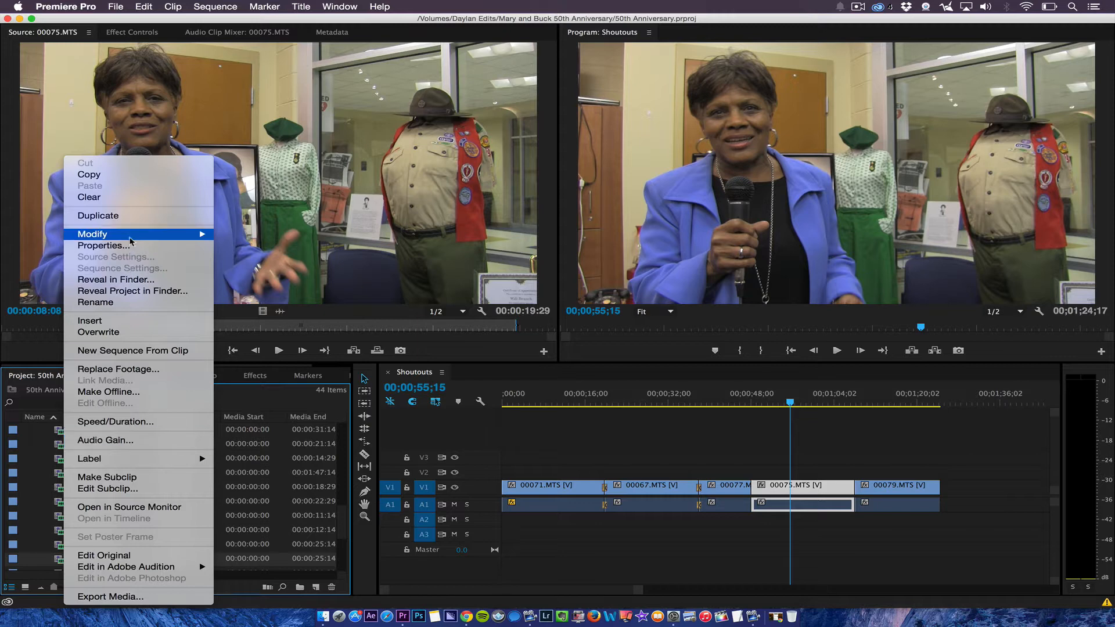
mouse_move(92, 234)
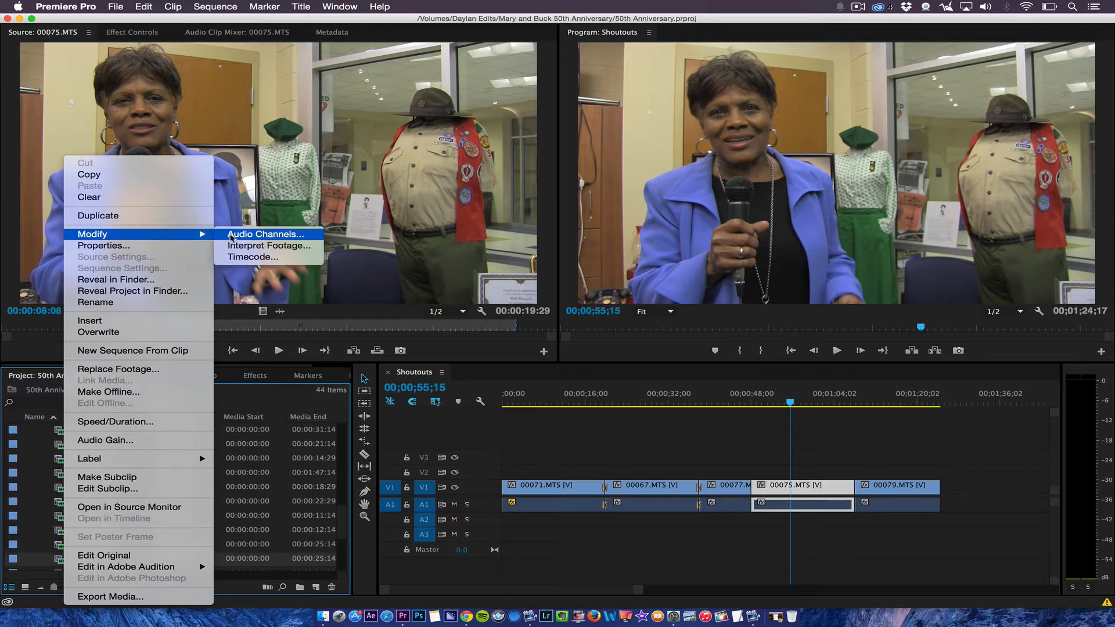
left_click(266, 234)
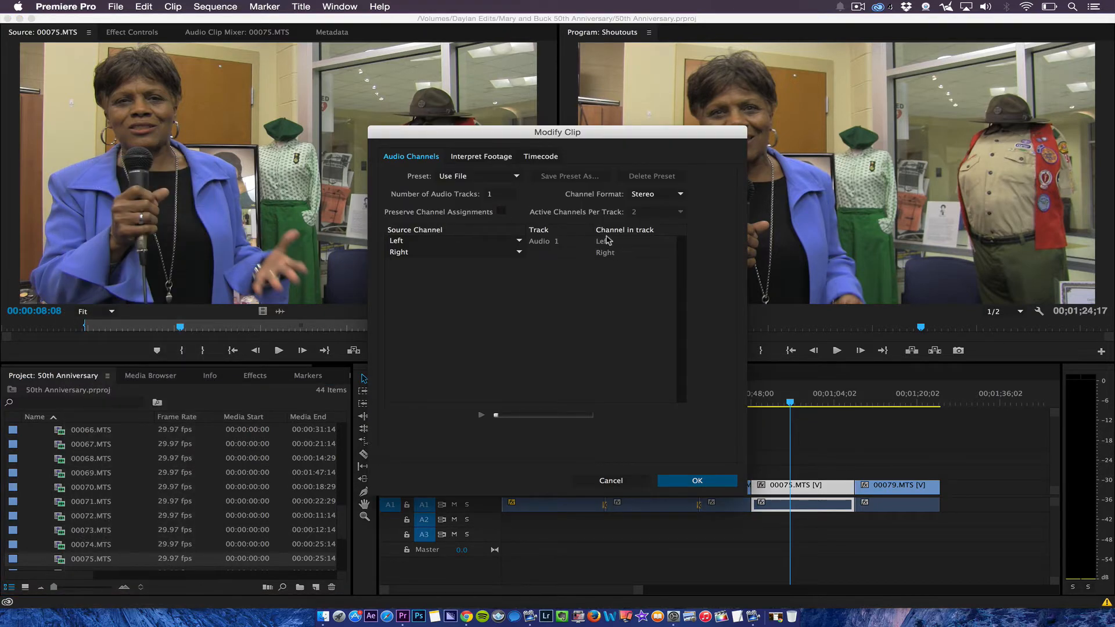
Set 00075's Channel Format to Mono and save it as preset 'Both Speakers Mono'.
left_click(656, 193)
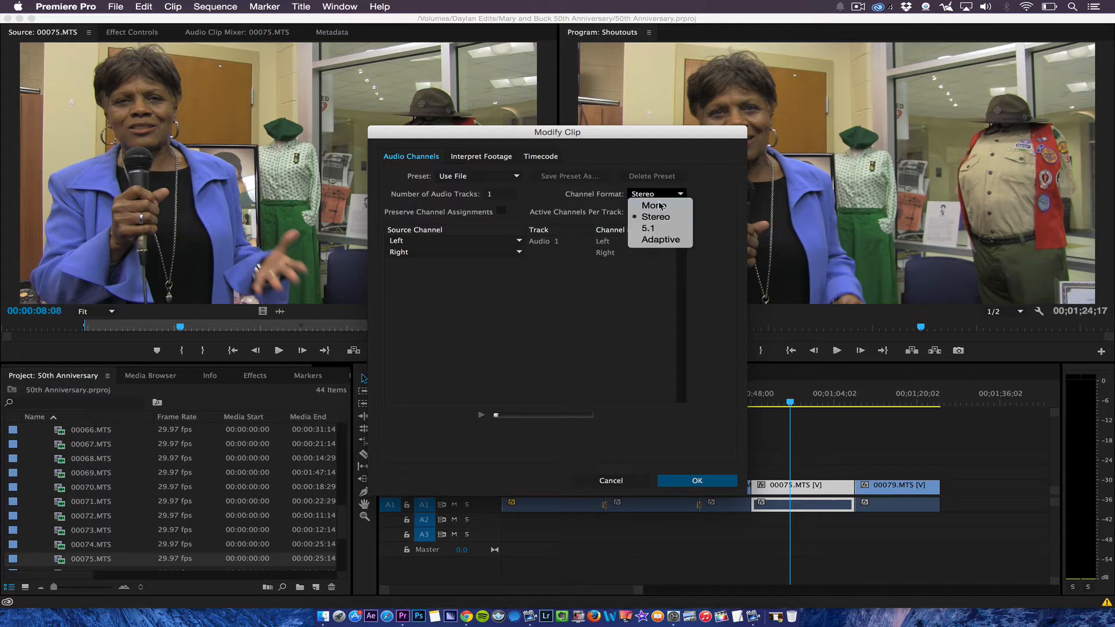
left_click(653, 206)
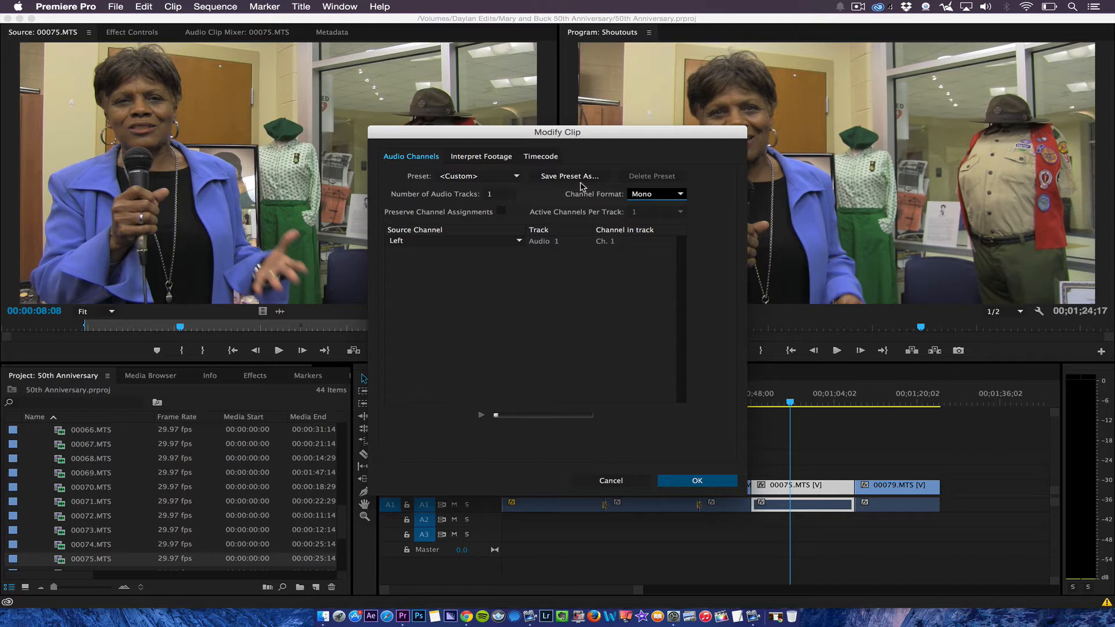
left_click(568, 175)
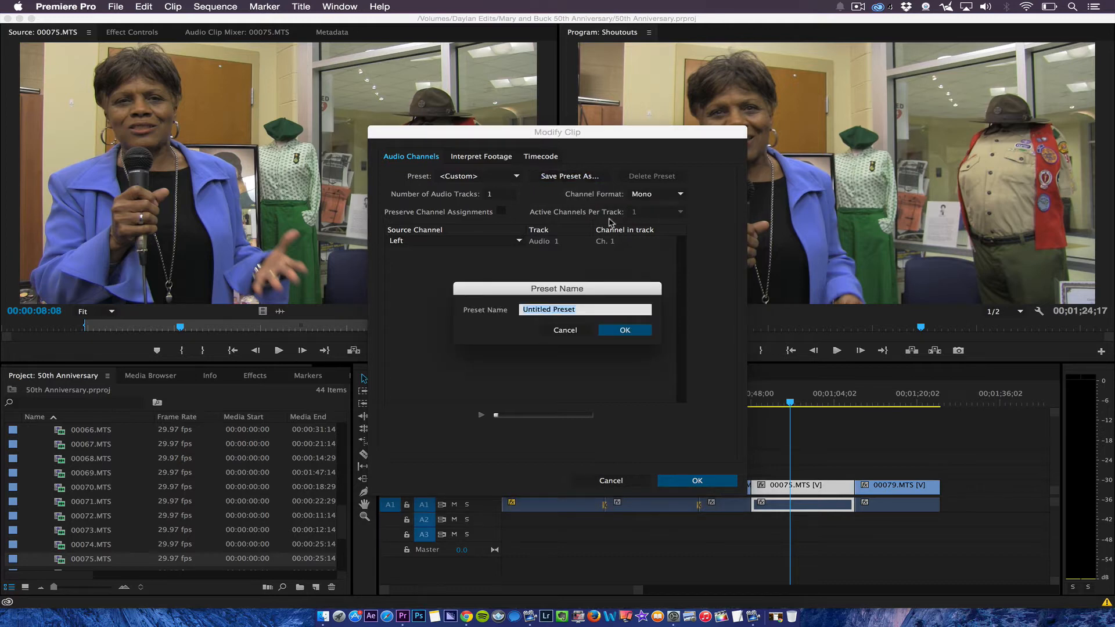
type("B")
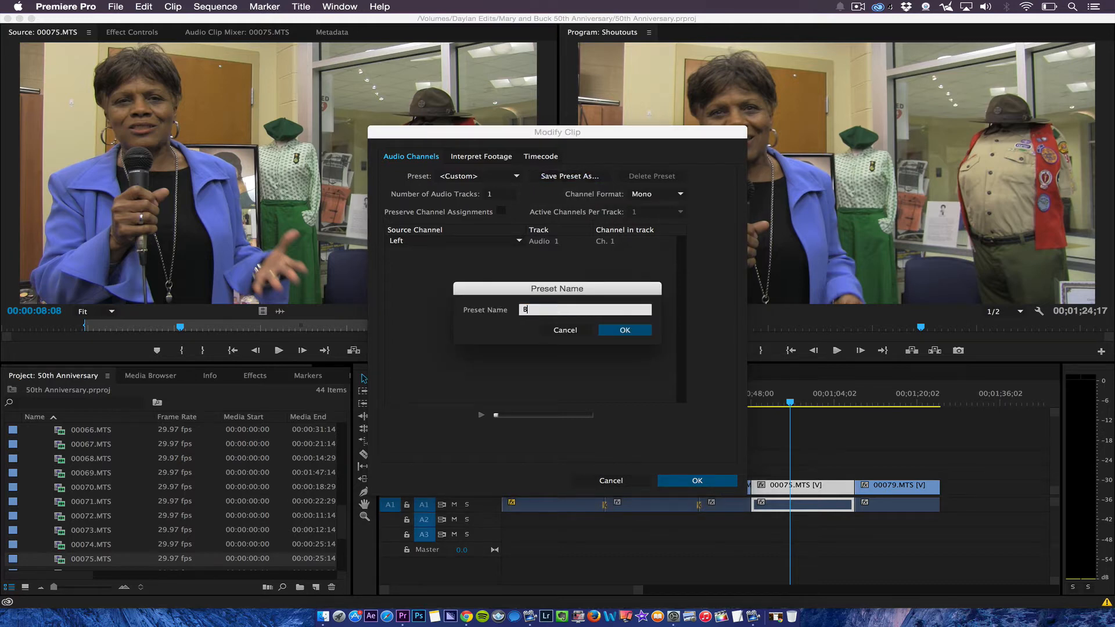
type("oth Speakers Mono")
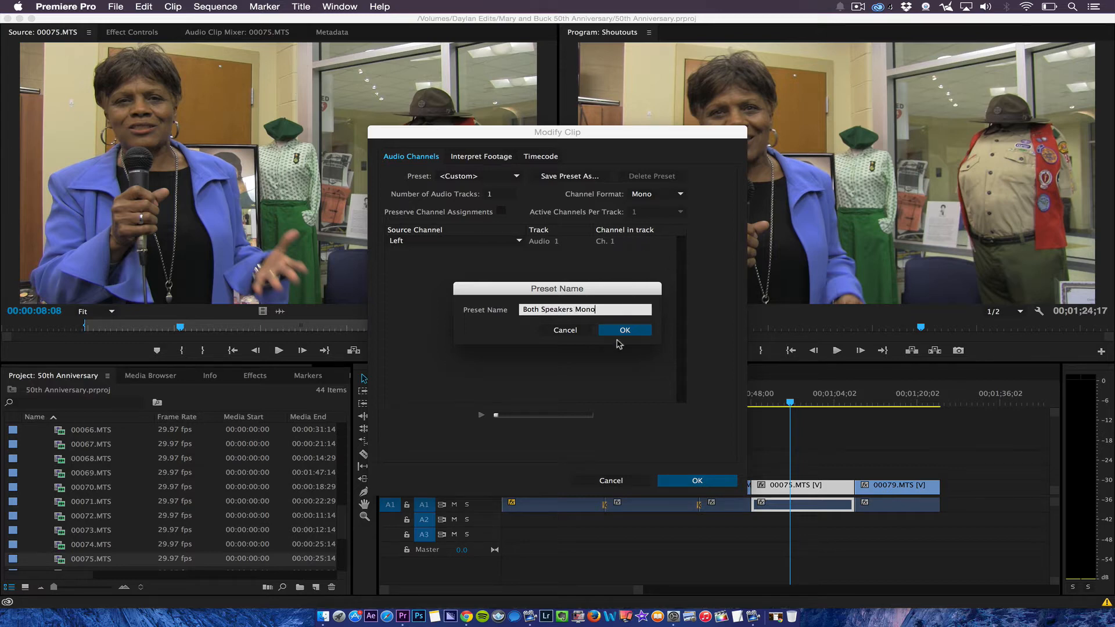
left_click(624, 329)
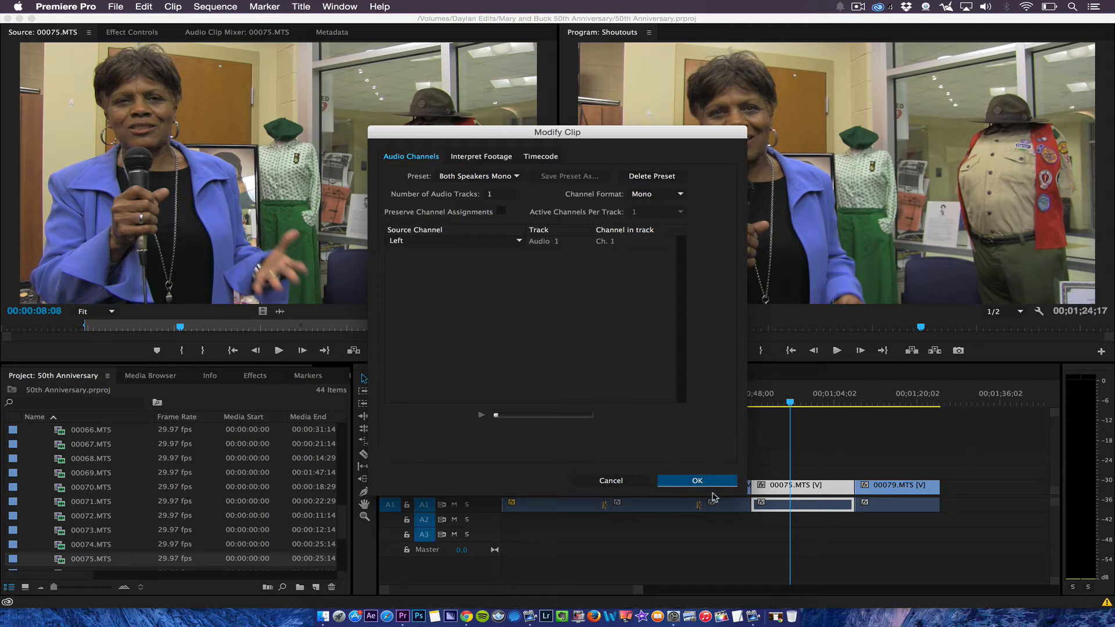
Confirm the mono change in Modify Clip and accept the Master Clips in Use warning.
left_click(696, 481)
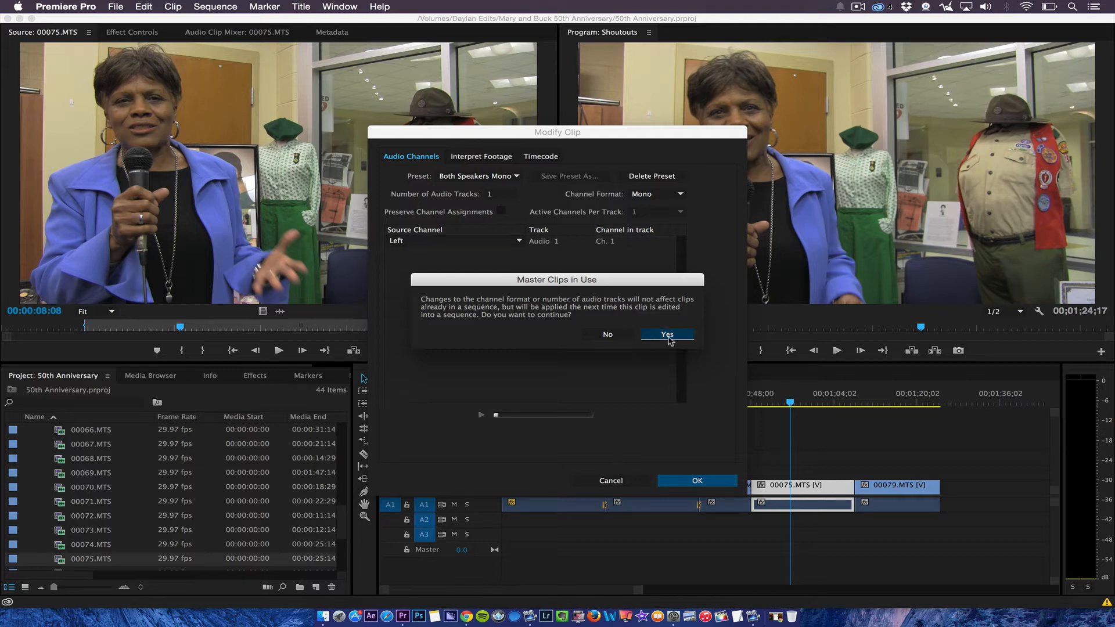
mouse_move(639, 326)
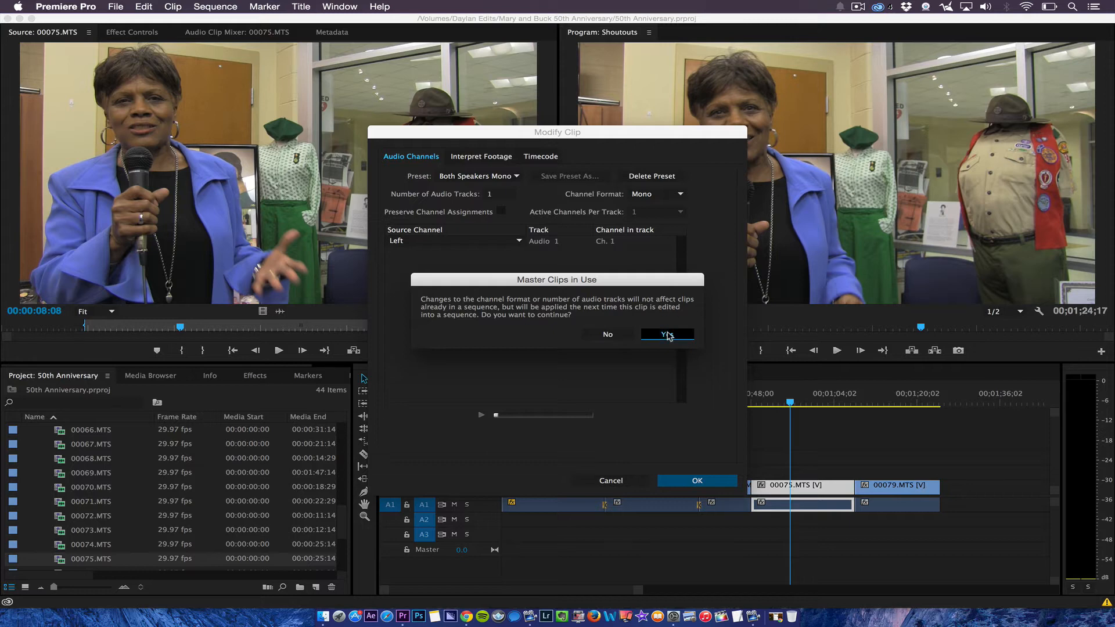
left_click(665, 334)
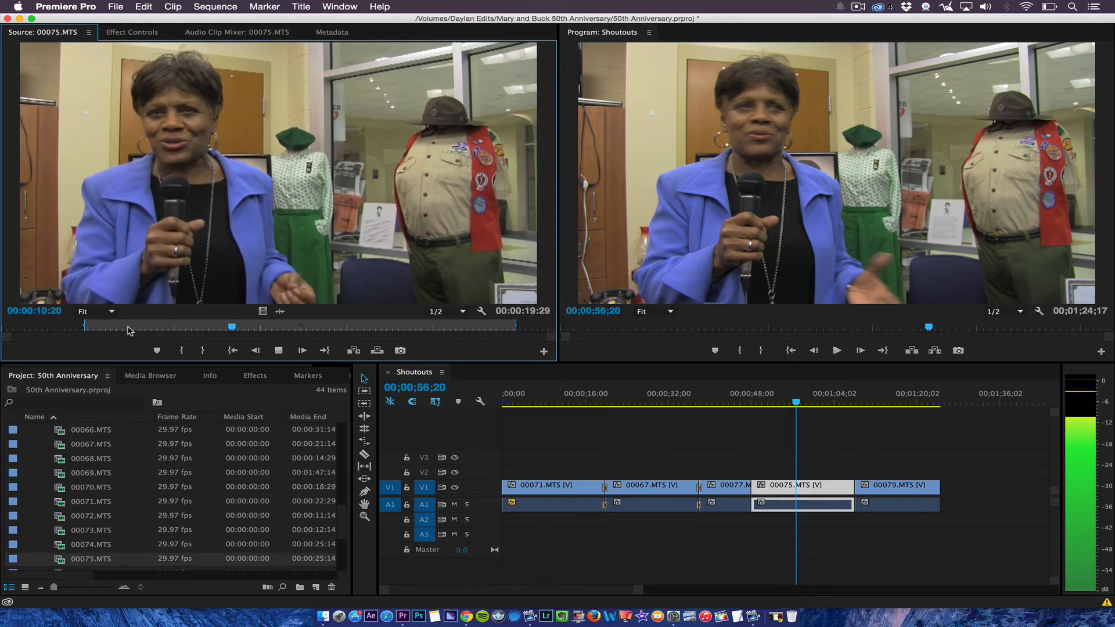
Switch between the panel tabs at the top of the Premiere workspace.
left_click(132, 32)
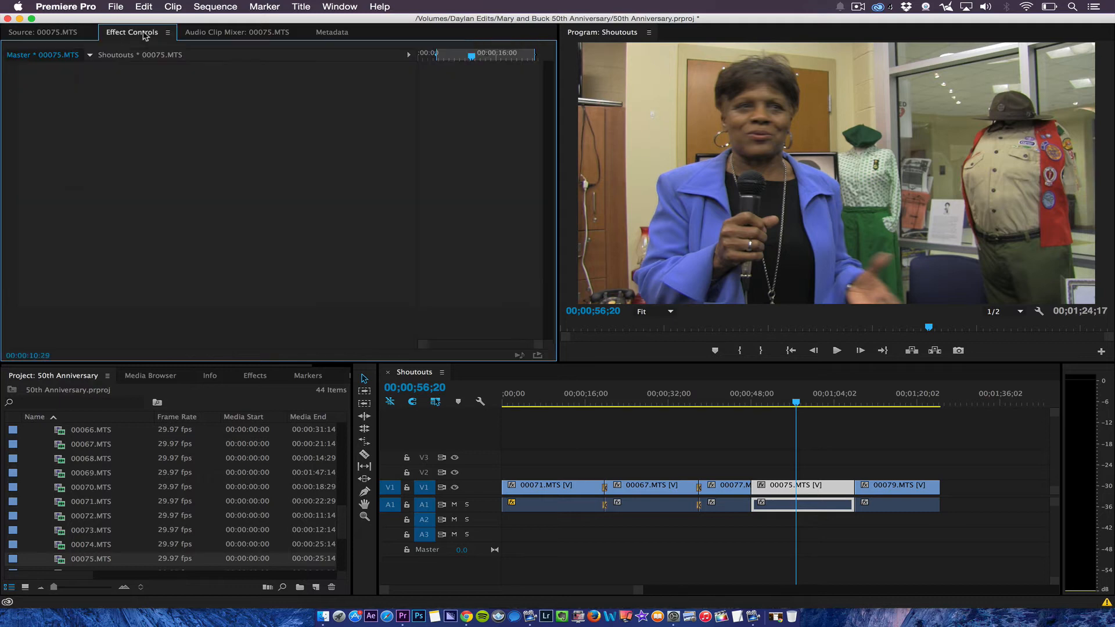
left_click(237, 32)
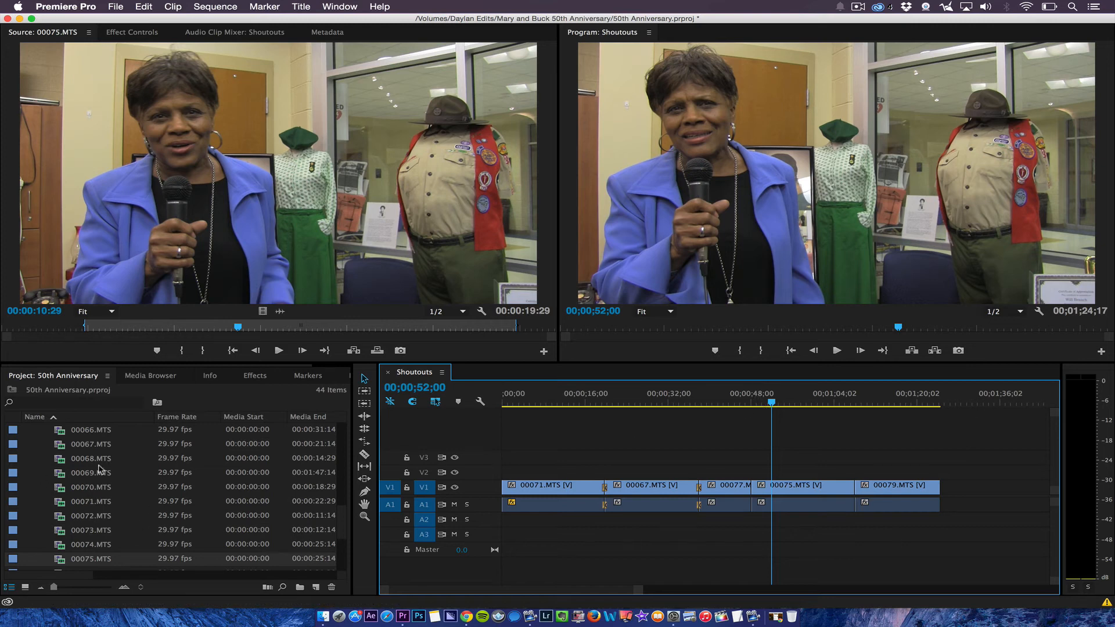
mouse_move(57, 500)
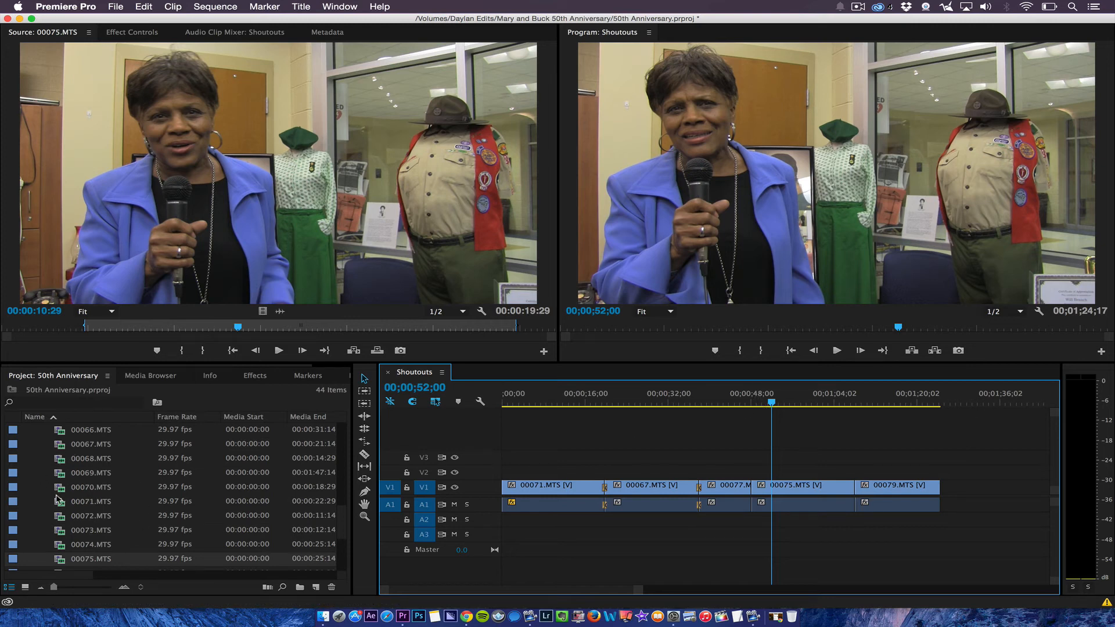
Preview 00070.MTS and 00071.MTS, then load 00072.MTS into the source monitor.
double_click(91, 487)
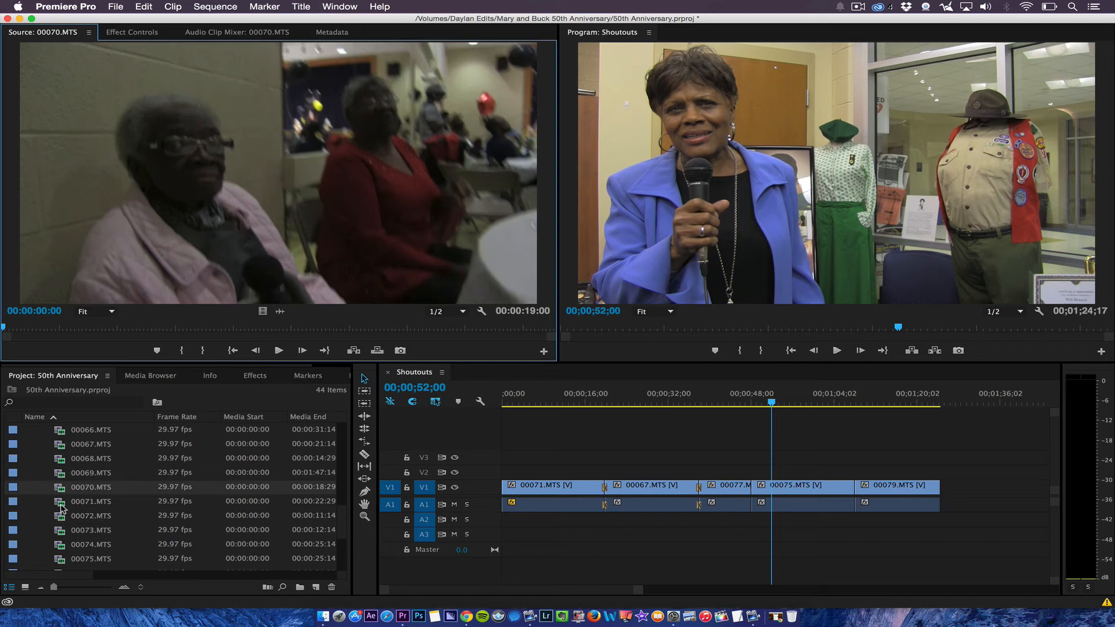
double_click(90, 501)
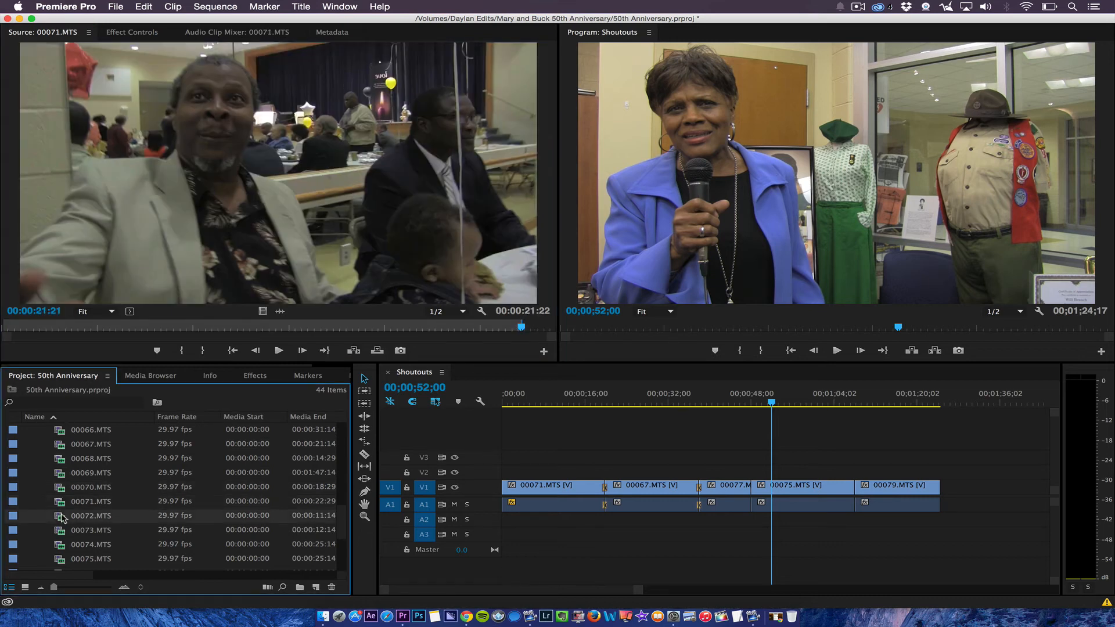
double_click(90, 515)
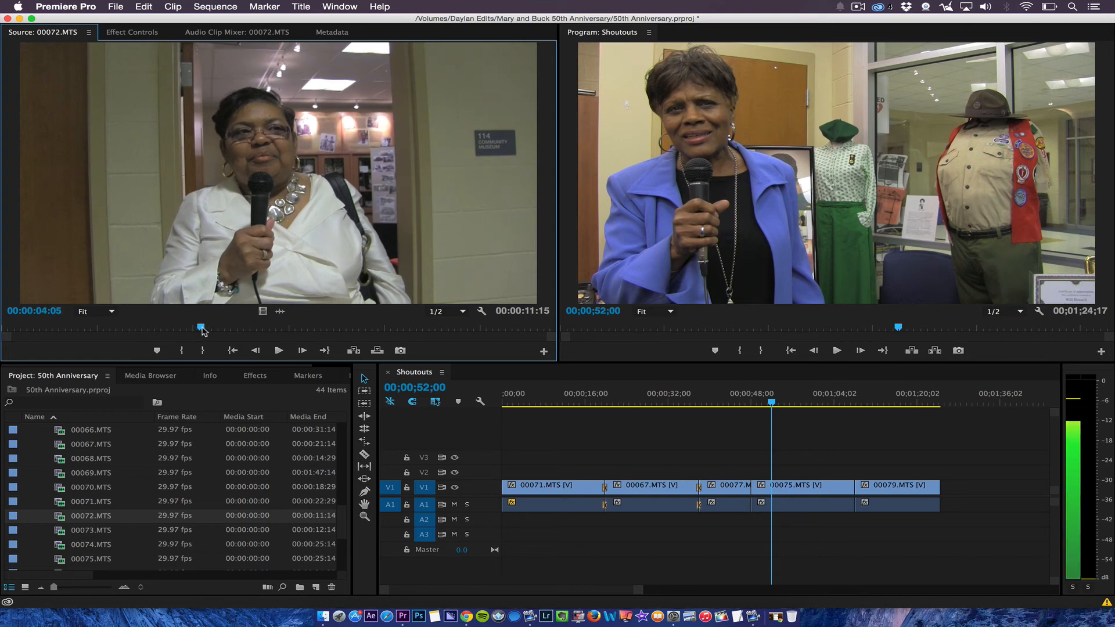
mouse_move(140, 517)
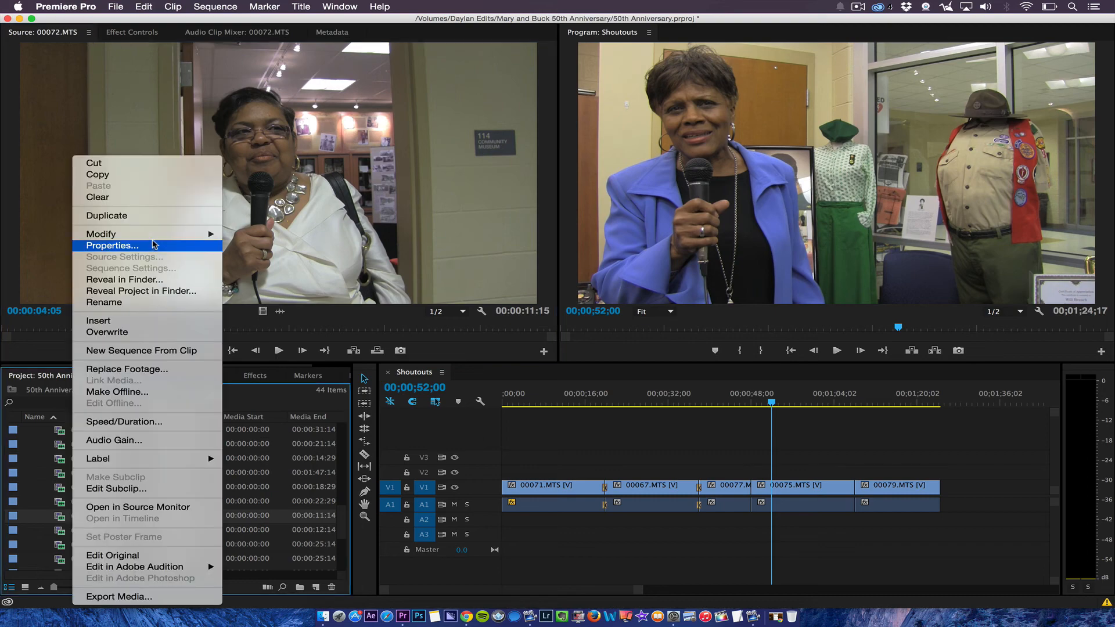
Apply the Both Speakers Mono audio channel preset to 00072.MTS.
left_click(110, 245)
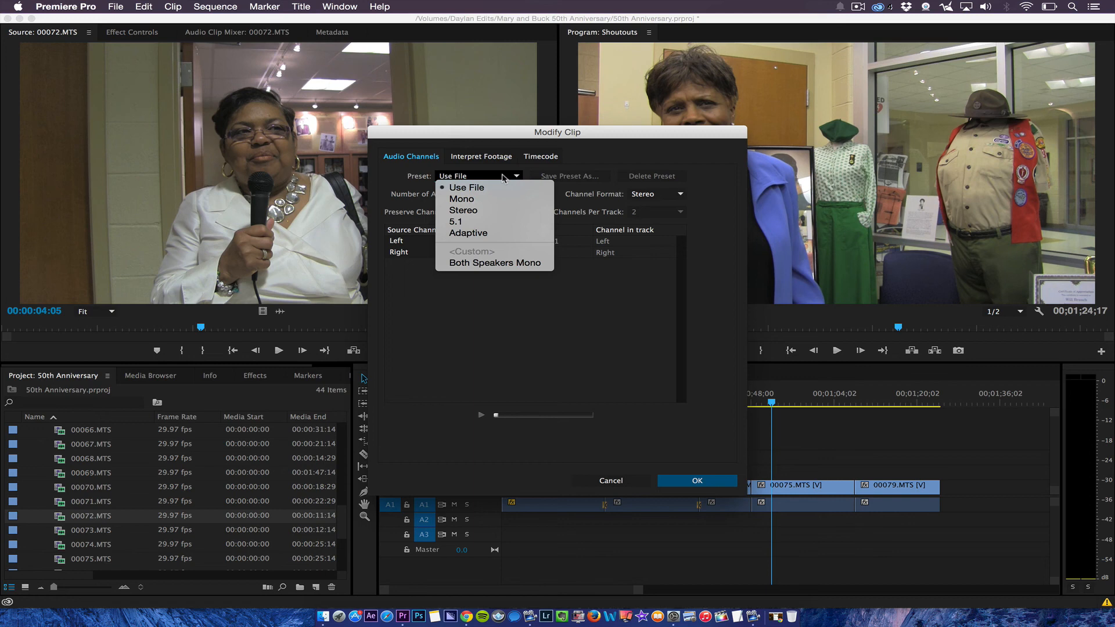
left_click(494, 263)
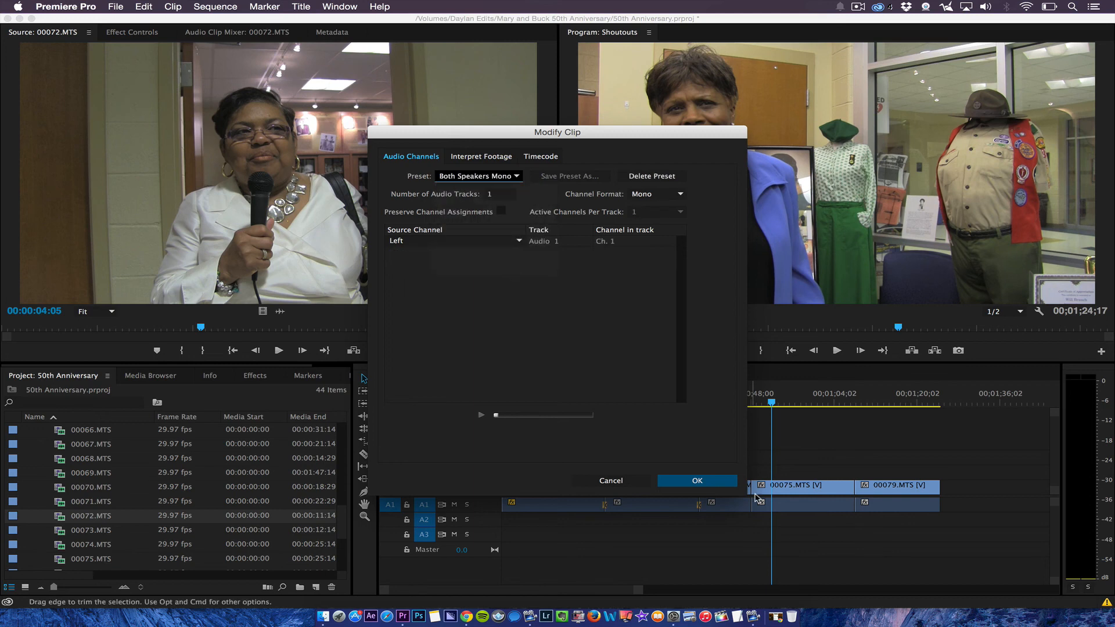
left_click(696, 481)
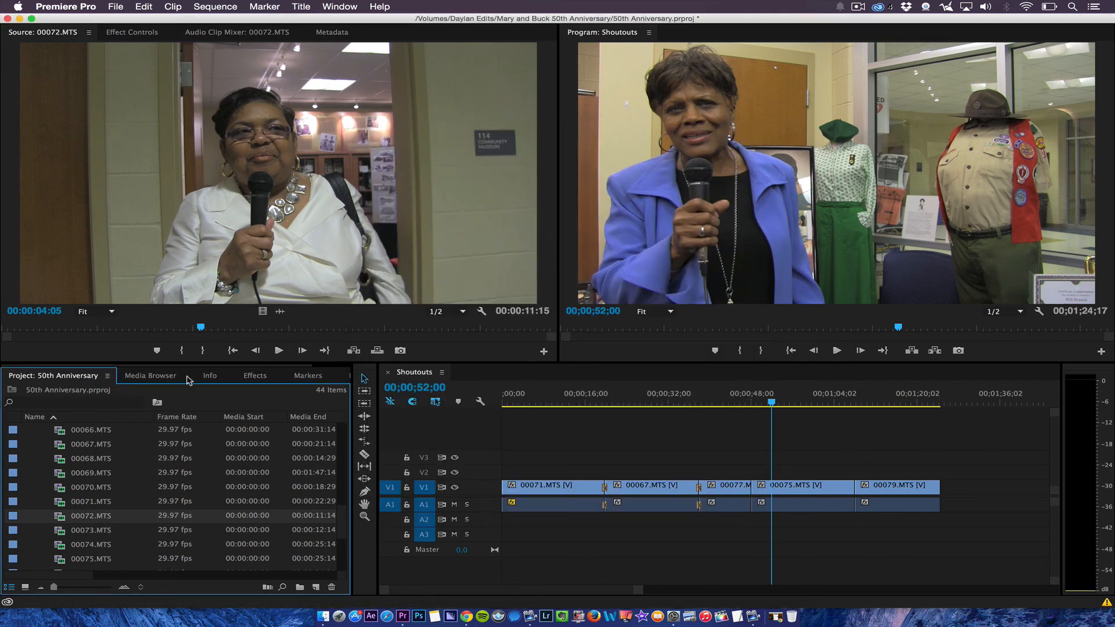
left_click(114, 7)
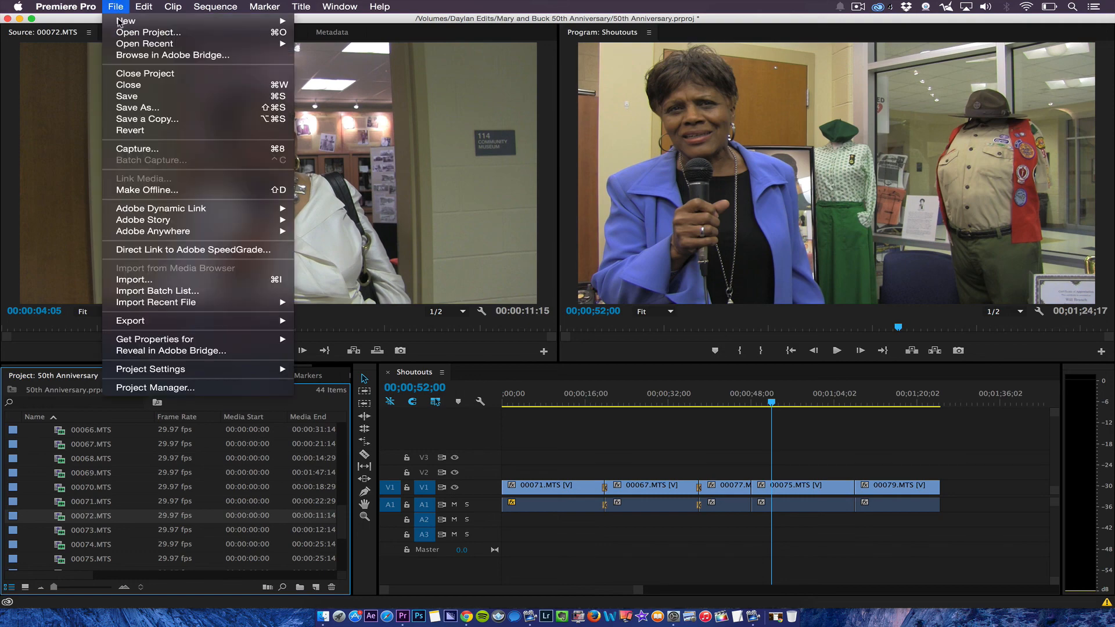